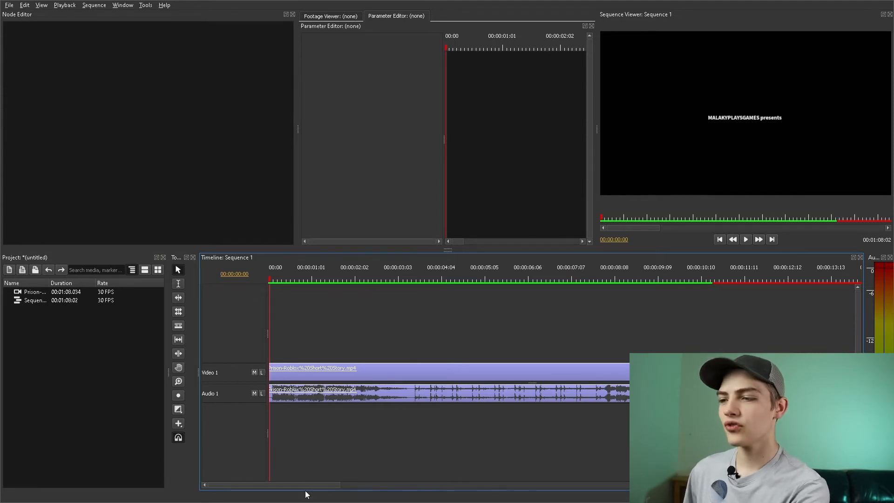
mouse_move(303, 379)
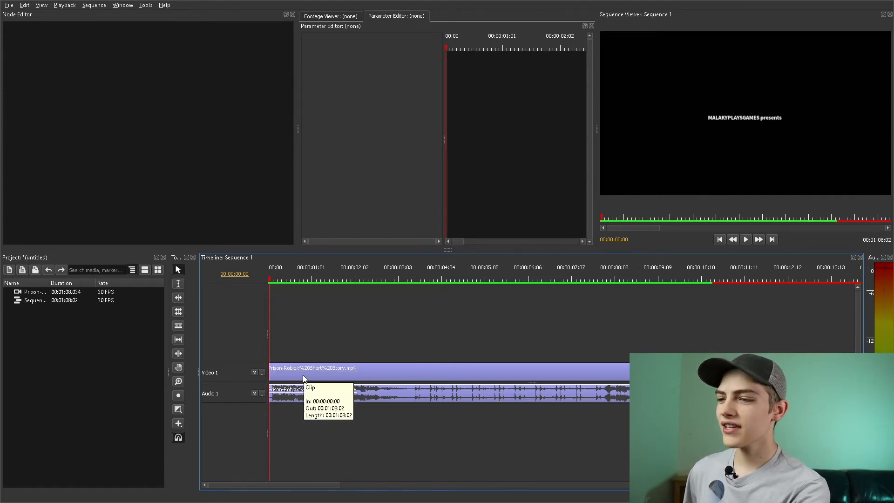
Select the timeline video clip so its Video and footage nodes show in the Node Editor.
left_click(301, 368)
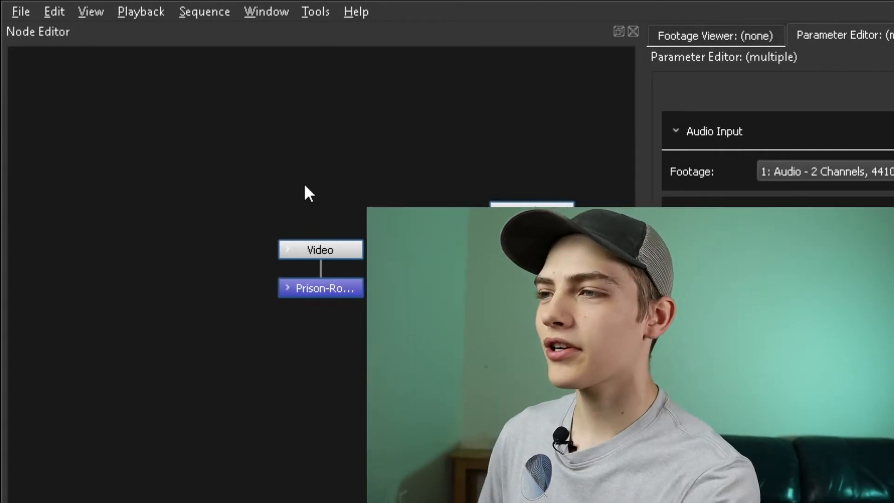
Insert a Math node between Video and the footage node, with Method set to Multiply.
right_click(308, 193)
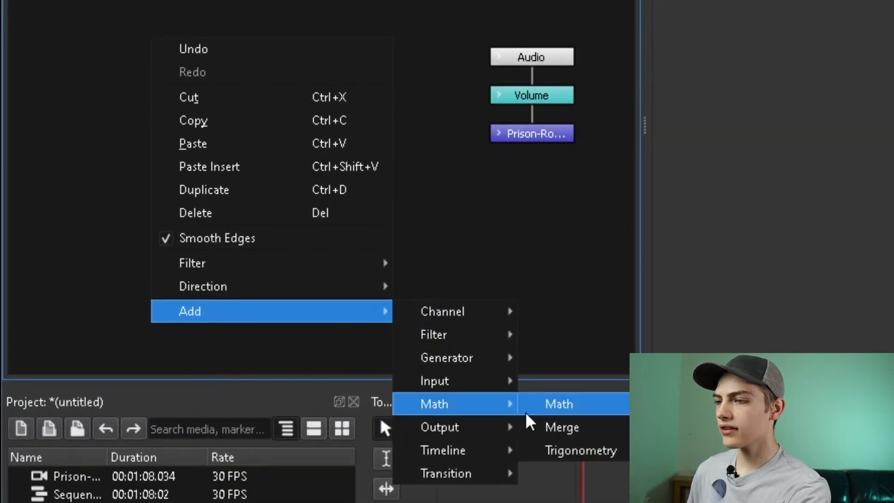
left_click(558, 403)
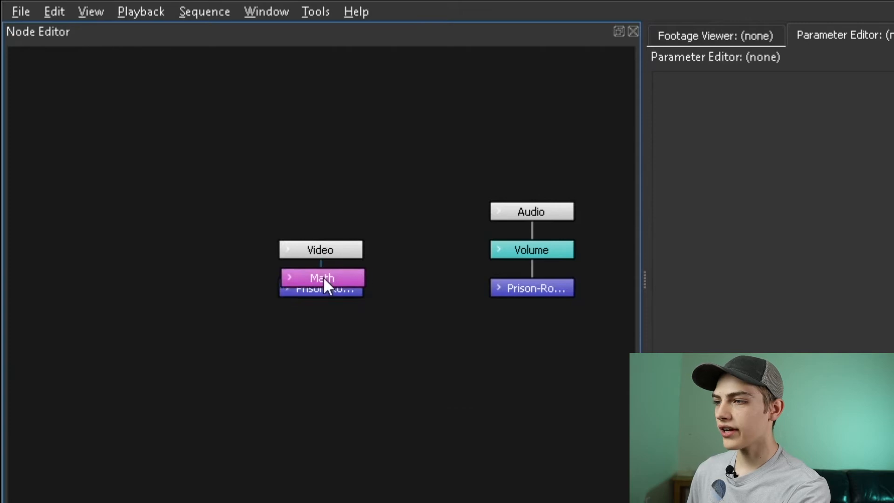
left_click(321, 278)
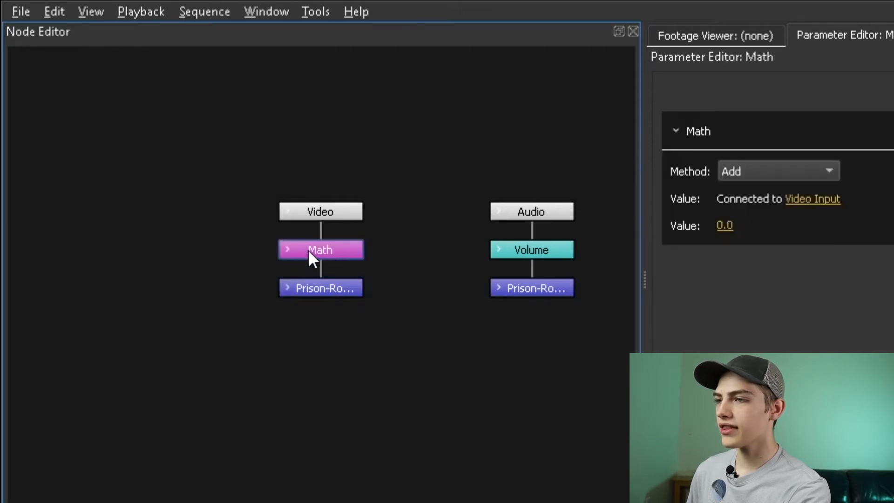
mouse_move(339, 255)
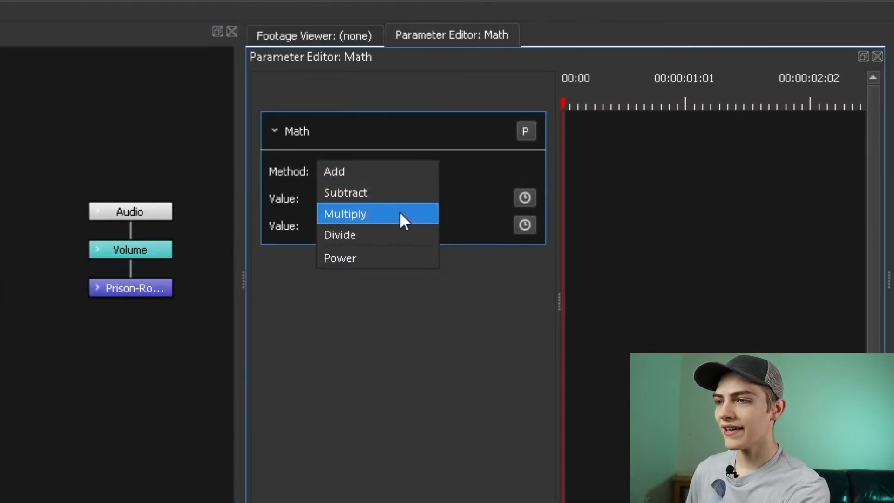
left_click(344, 214)
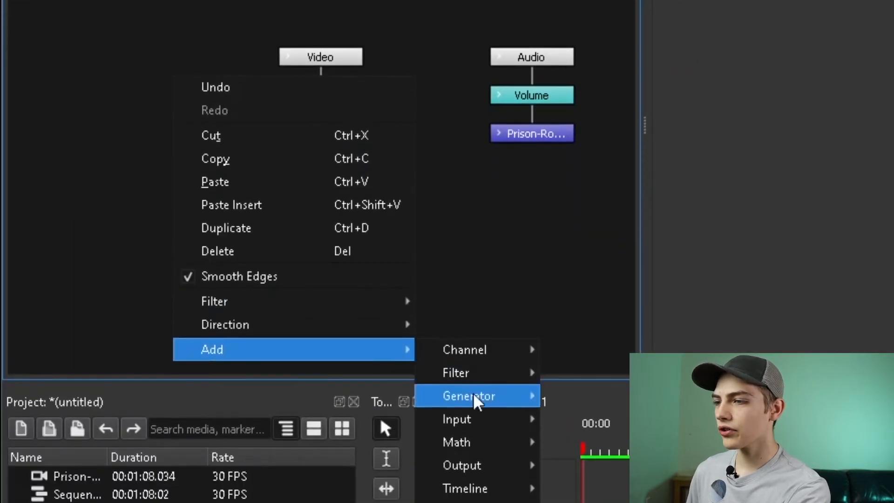
Add an Orthographic Matrix generator feeding the Math node and show its transform parameters.
left_click(469, 395)
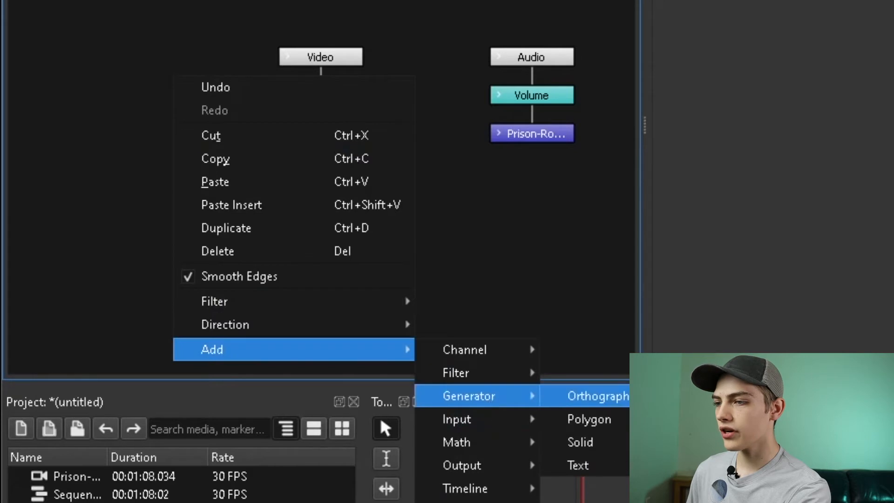
left_click(456, 441)
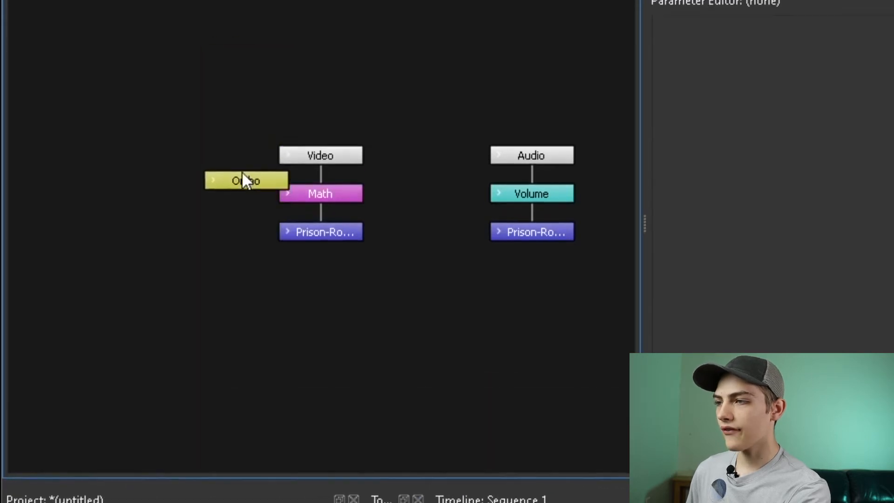
left_click(244, 179)
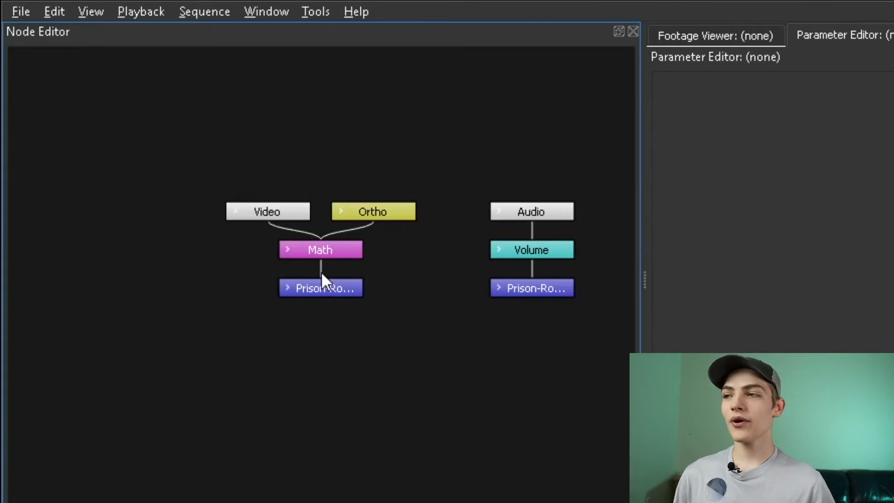
mouse_move(380, 421)
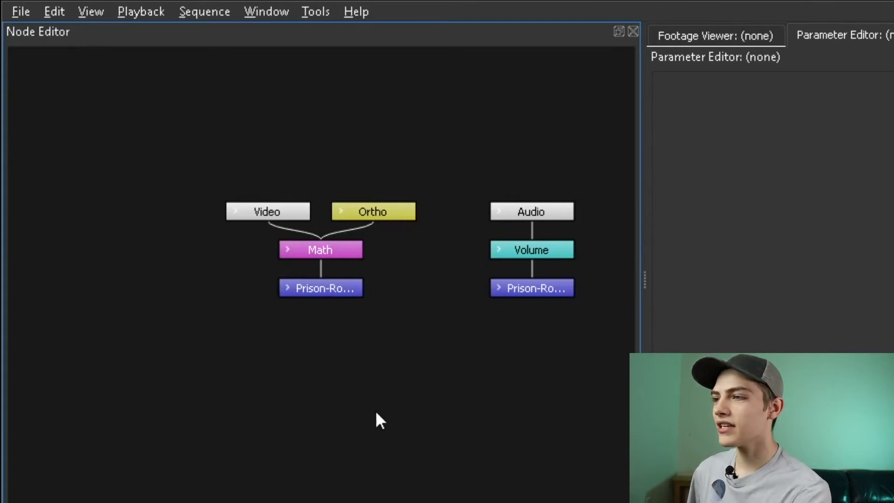
left_click(372, 211)
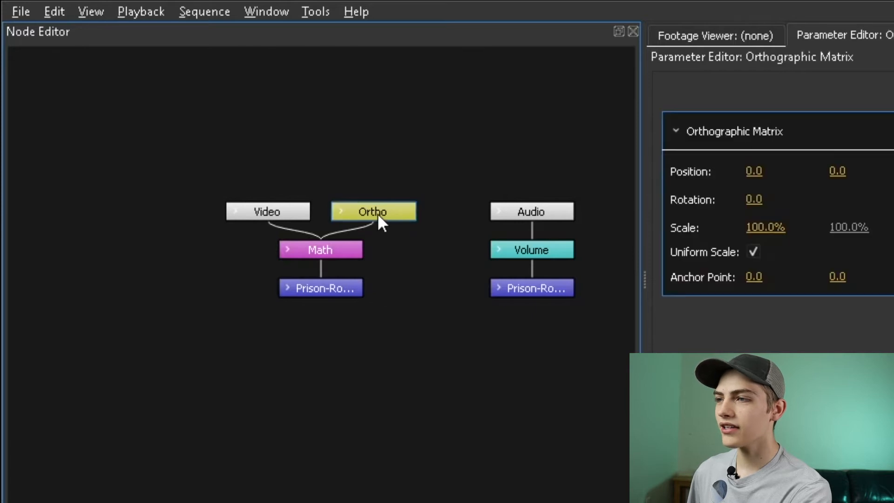
mouse_move(502, 319)
type("63")
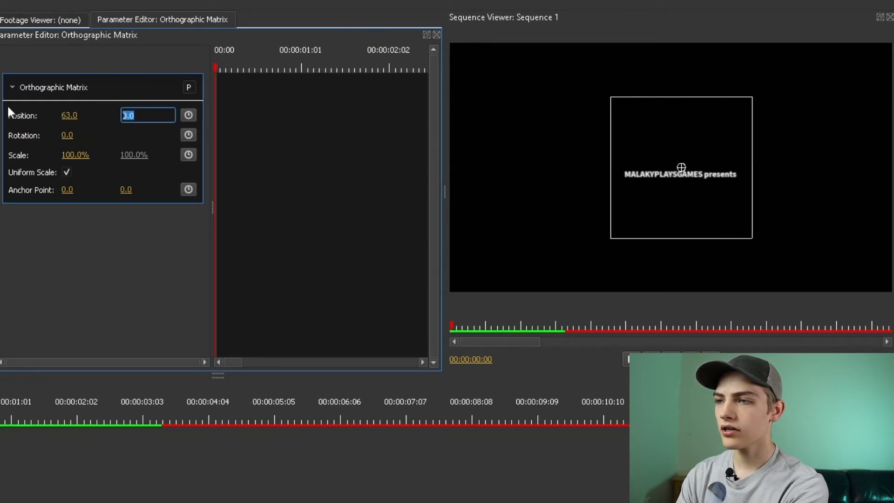
Set the matrix Position to 0, 10 and Rotation to 90, turning the intro title sideways.
type("0.0")
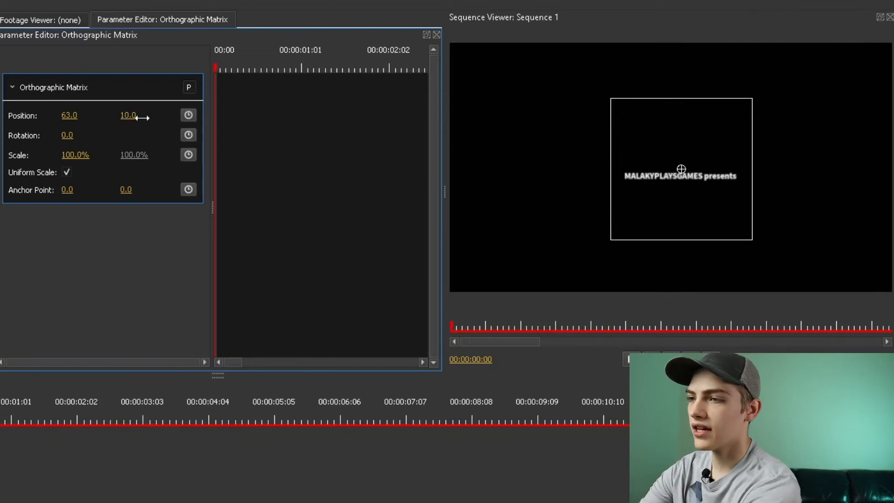
double_click(69, 115)
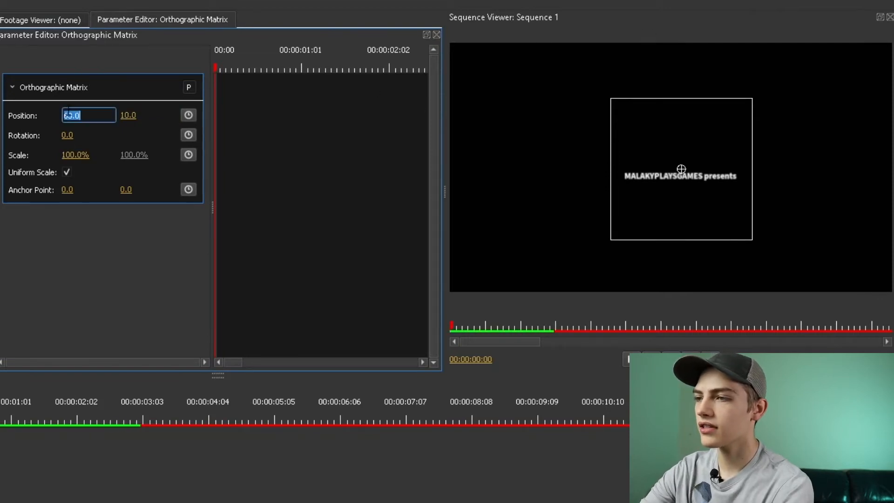
type("0.0")
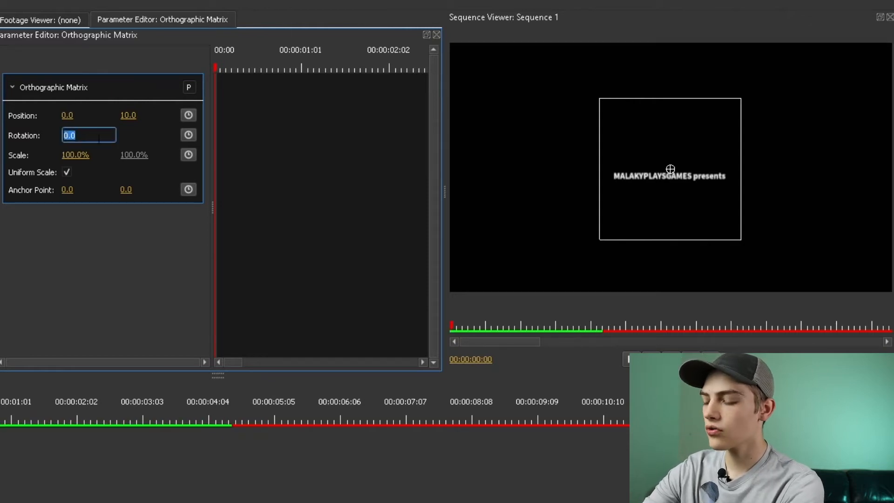
left_click_drag(68, 135, 102, 135)
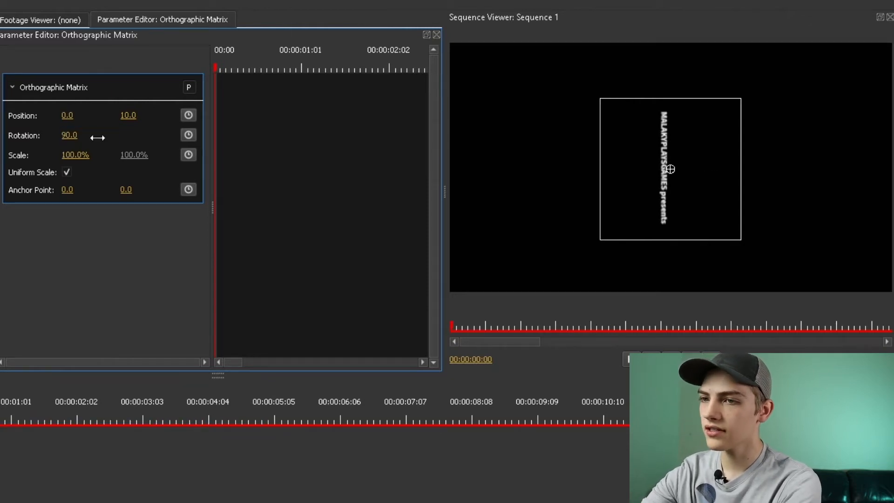
left_click(476, 422)
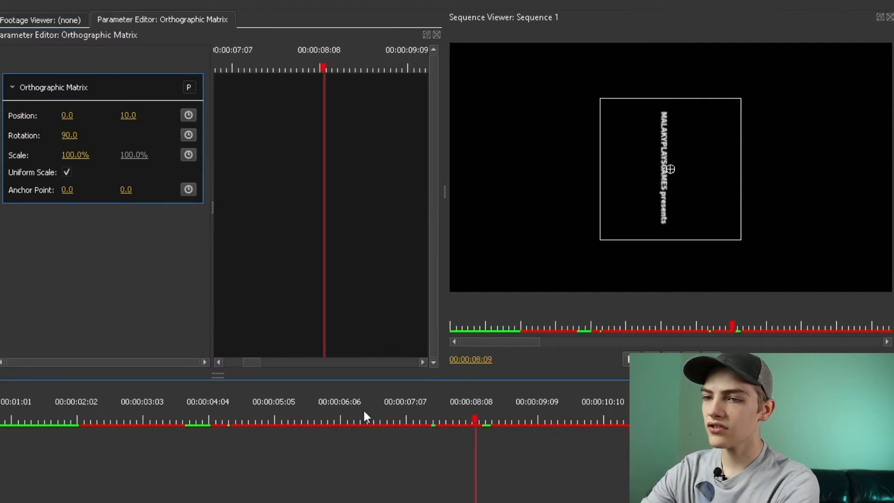
Move to the gameplay clip's Orthographic Matrix and begin re-entering its scale value.
left_click(341, 422)
type("1")
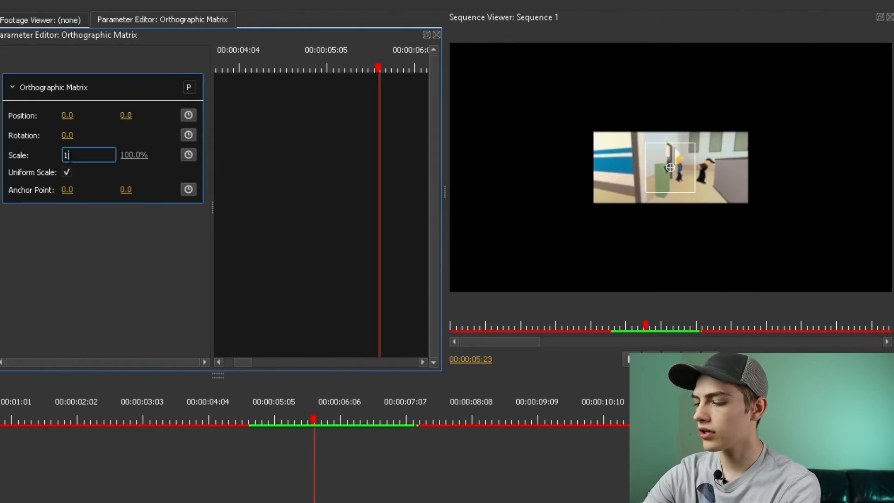
Restore a uniform 100% scale with no stretch and jump back to the intro title frame.
key("Return")
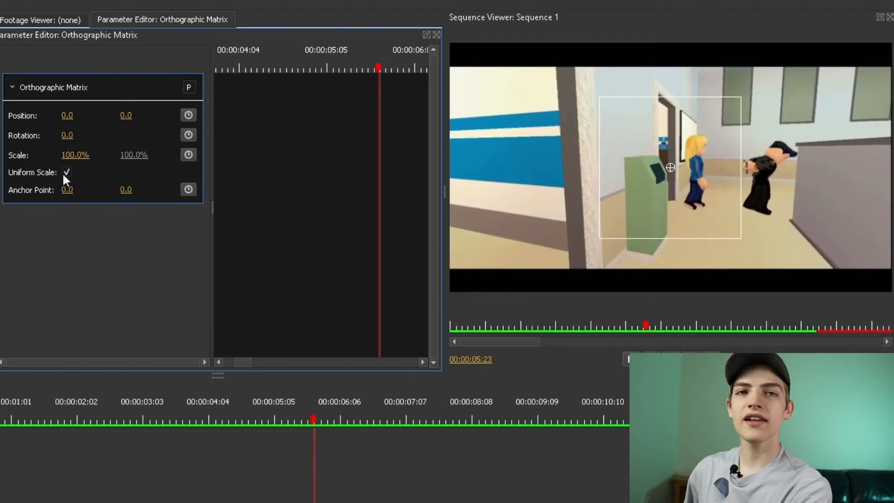
left_click(67, 172)
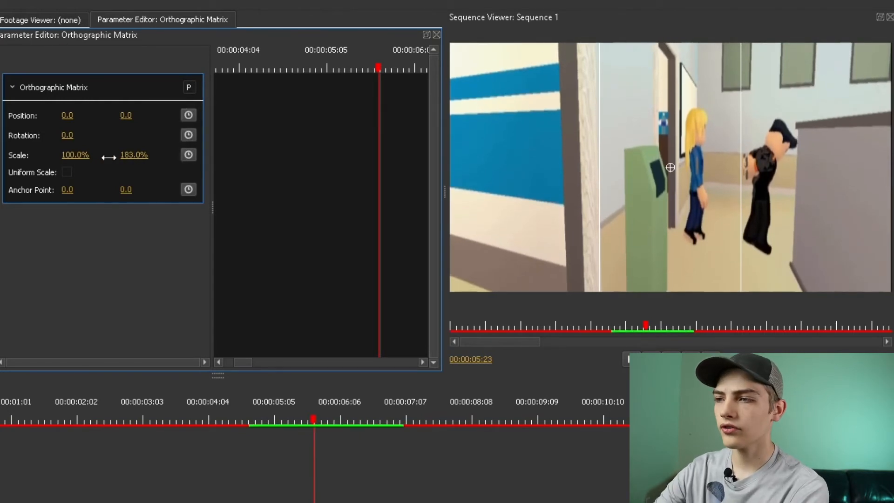
left_click_drag(75, 154, 88, 154)
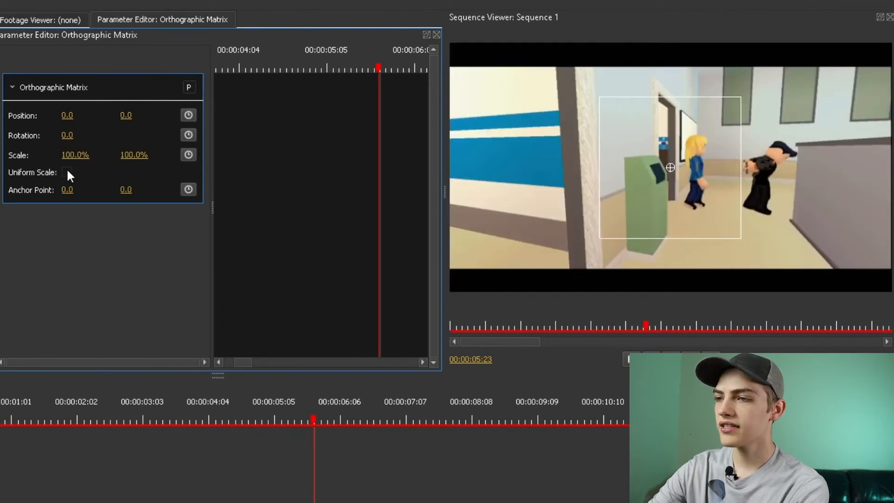
left_click(66, 172)
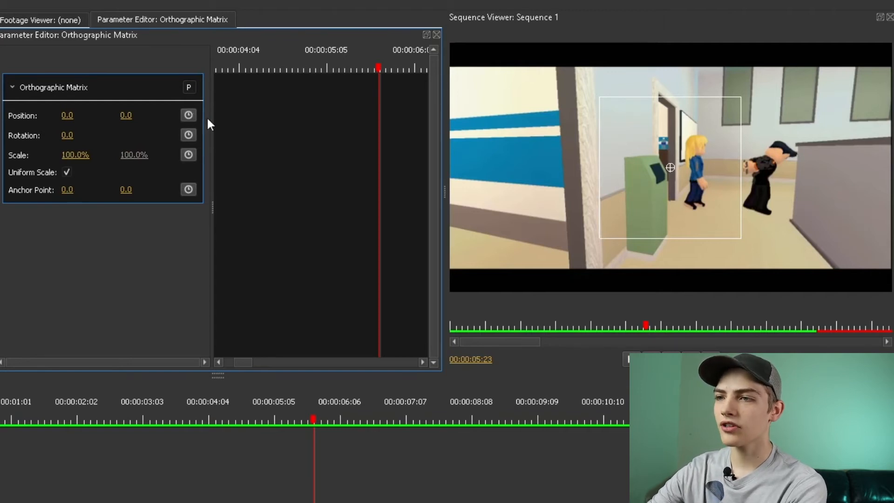
left_click(260, 68)
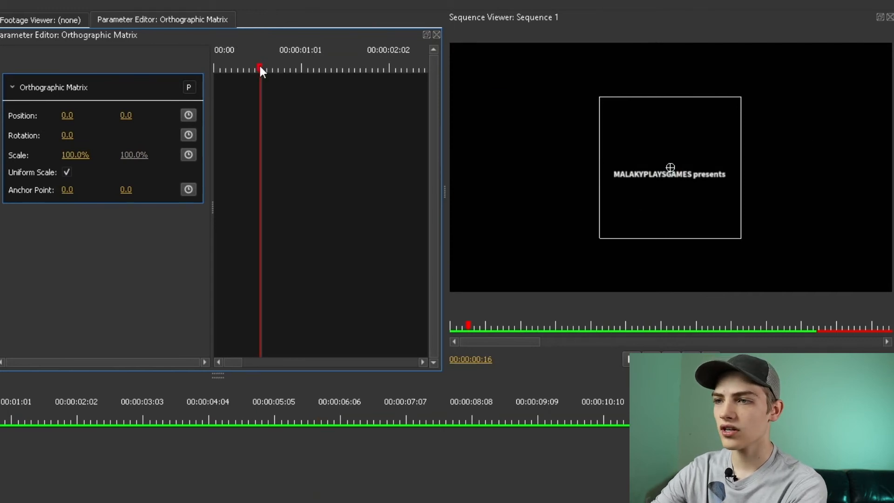
Keyframe Position and Rotation at the PRISON frame 00:00:03:06 and earlier at 00:00:02:26, all zero.
left_click(413, 420)
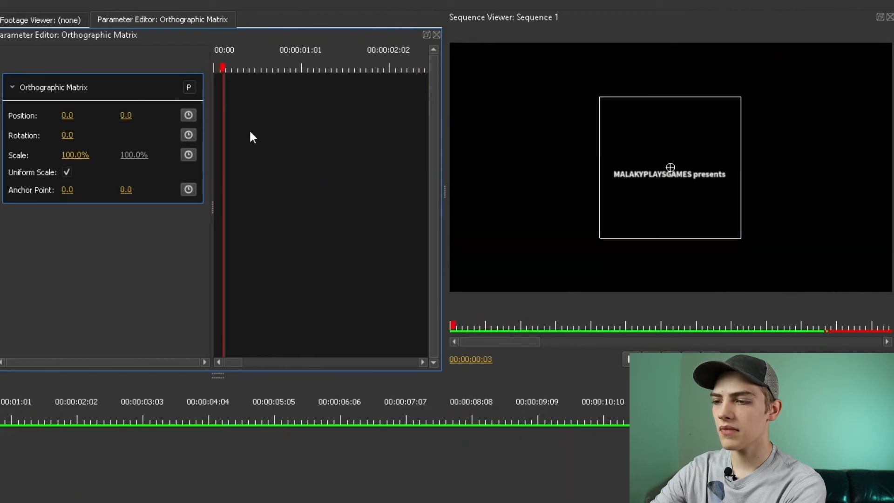
left_click(176, 421)
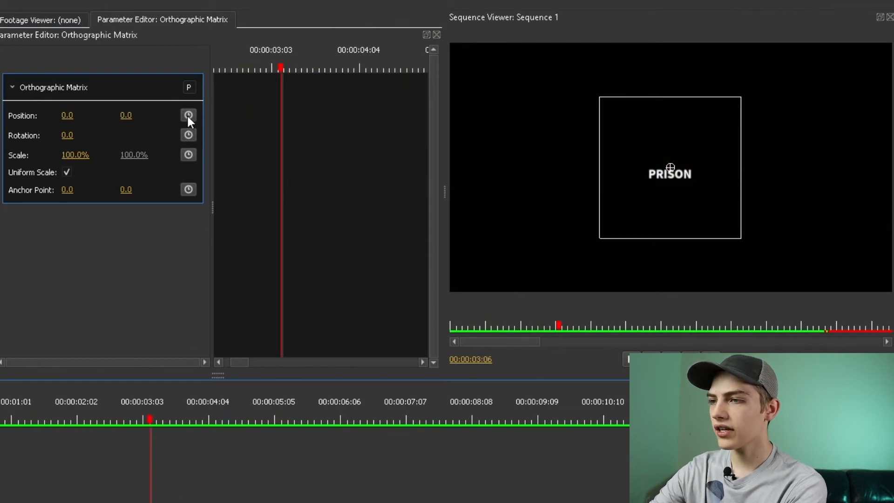
left_click(188, 115)
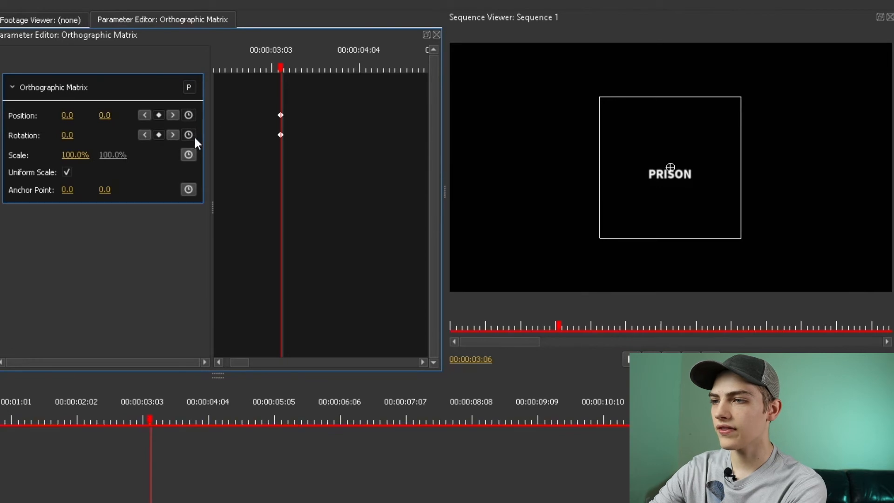
left_click(275, 70)
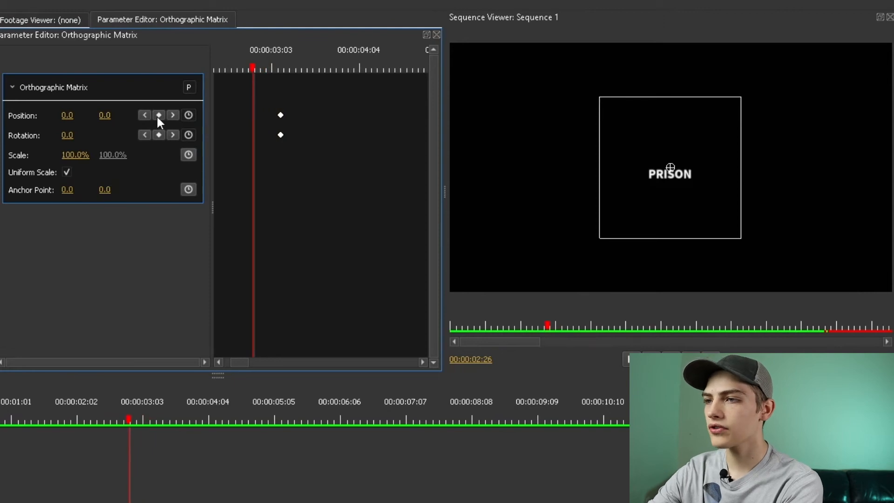
left_click(159, 114)
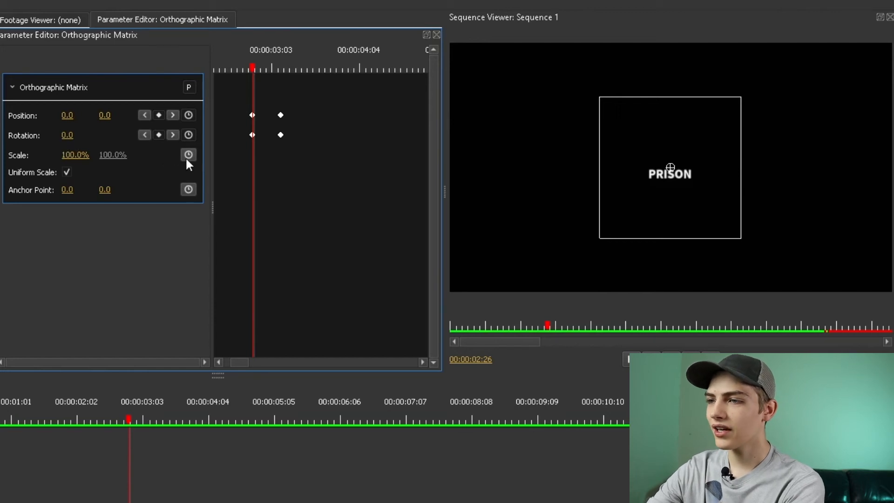
Keyframe Scale at the same two times and remove the Rotation keyframes.
left_click(188, 154)
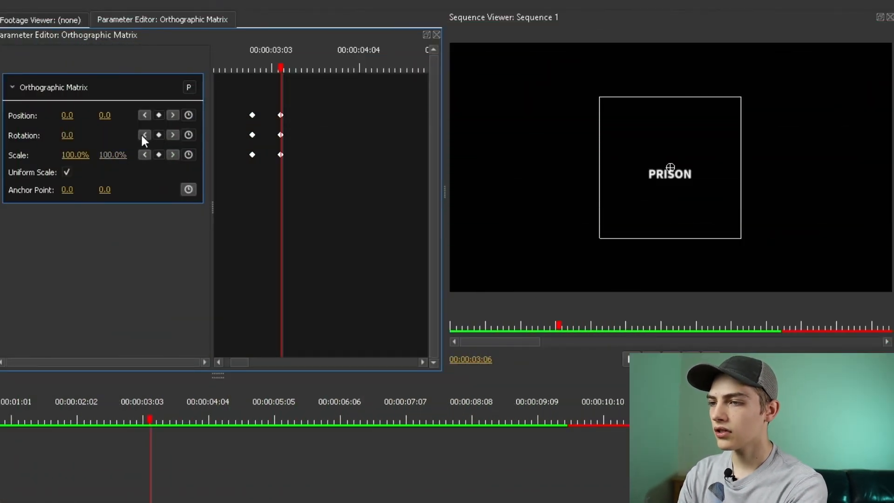
left_click(145, 135)
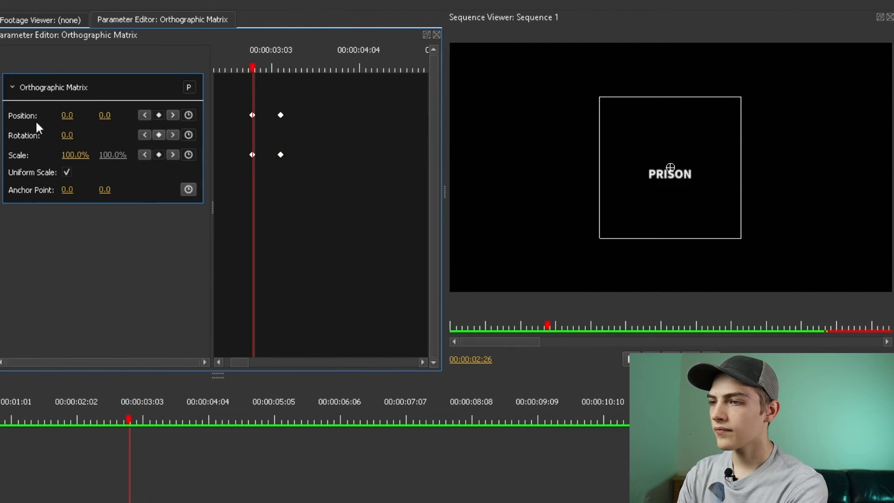
mouse_move(167, 156)
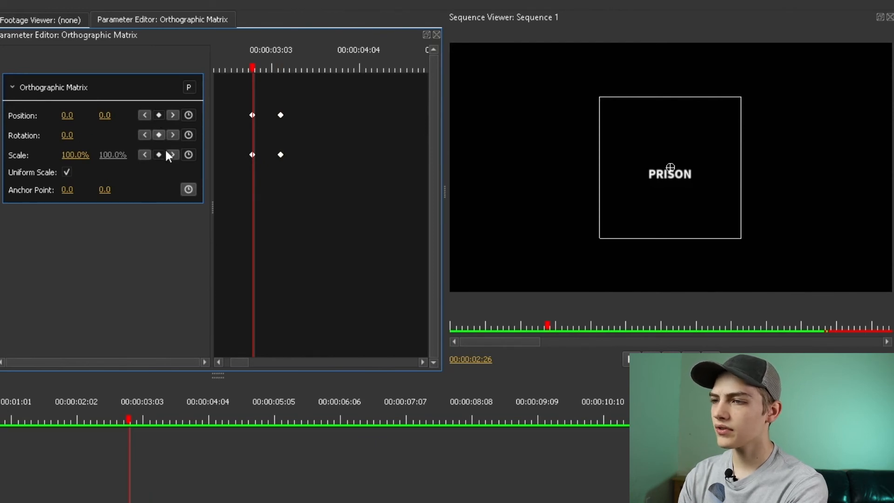
mouse_move(57, 161)
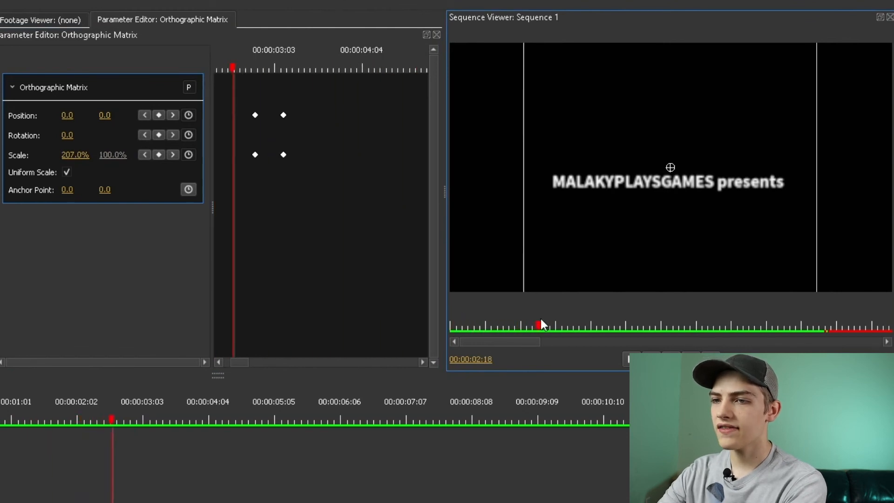
With the first scale keyframe at 207%, preview the PRISON frame back at 100% size.
left_click(560, 325)
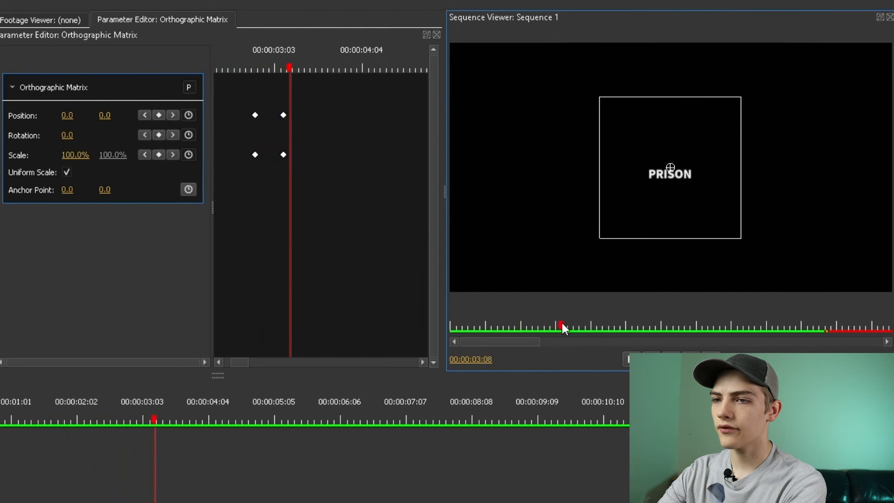